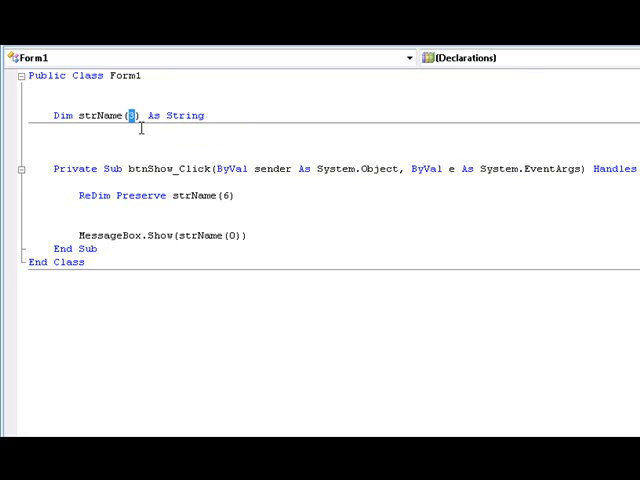
Change the strName declaration to Dim strName(-1) As String.
text(-1)
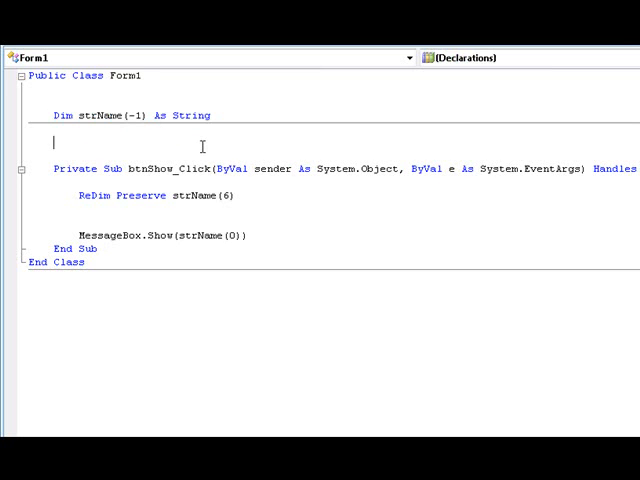
click(232, 195)
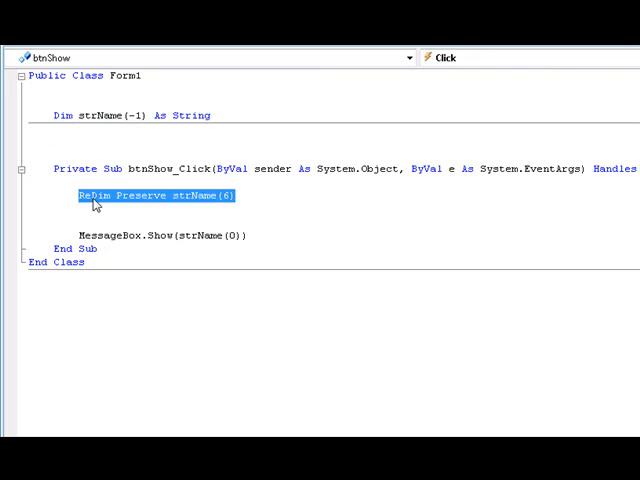
Delete ReDim Preserve strName(6) and start btnShow_Click with ReDim strName(4).
key(Delete)
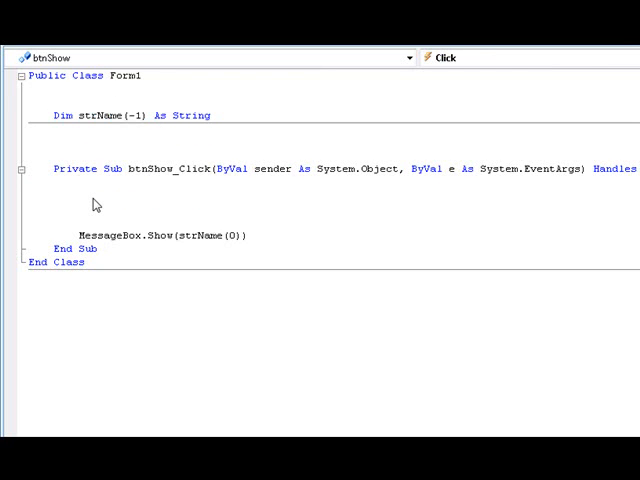
text(redim)
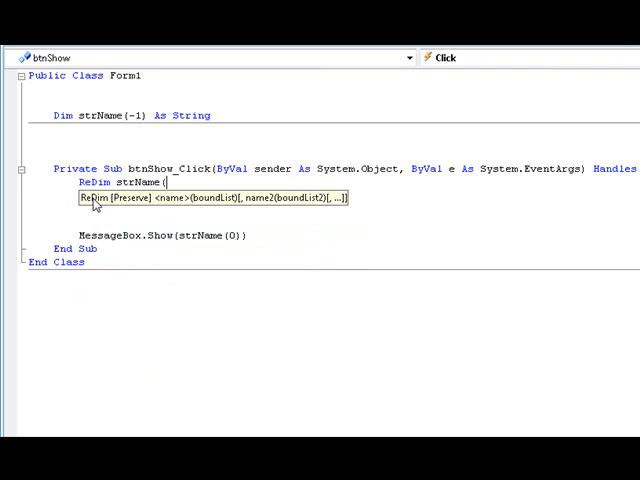
text(4))
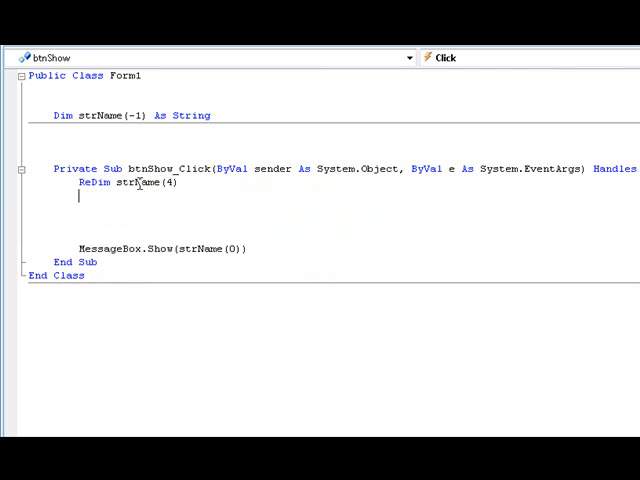
double_click(140, 183)
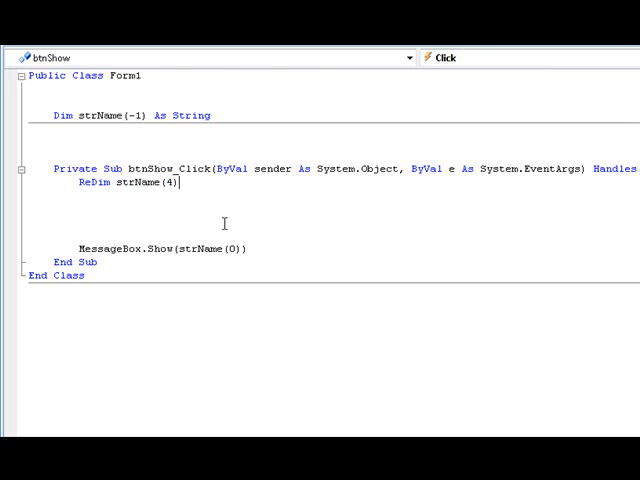
mouse_move(208, 222)
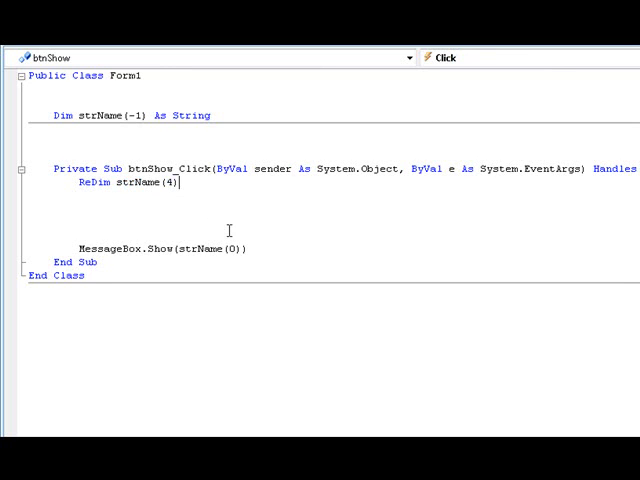
Add a new line ReDim Preserve strName(5) below ReDim strName(4).
key(Return)
text(ReDim Preserve strName()
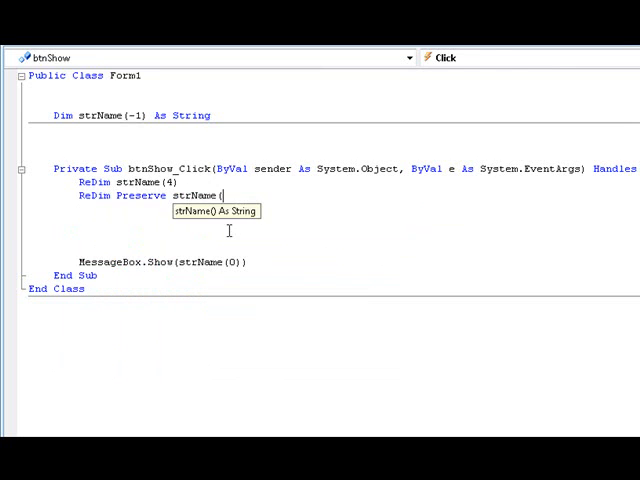
text(5))
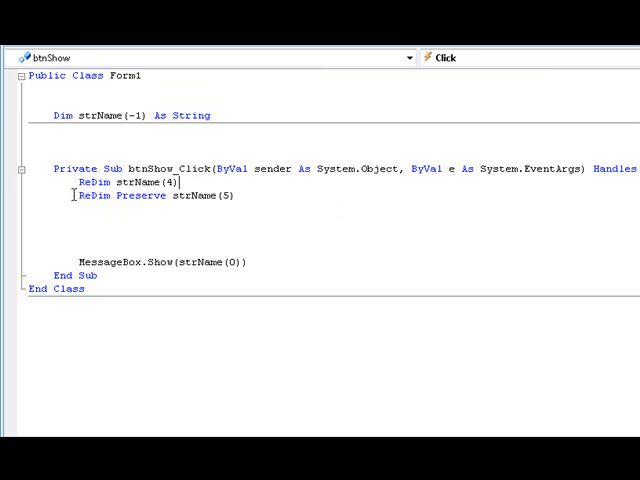
Change ReDim strName(4) to ReDim strName(9), leaving the Preserve line after it.
double_click(205, 195)
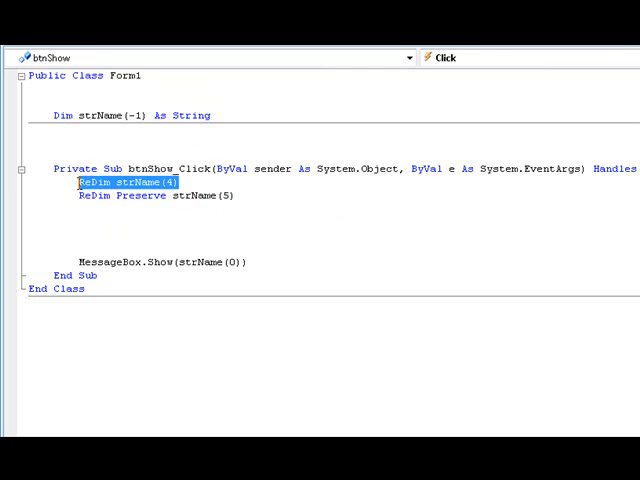
mouse_move(180, 195)
text(9)
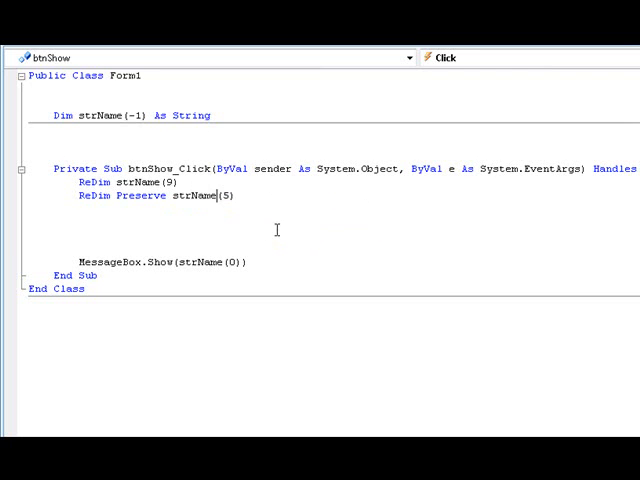
click(78, 240)
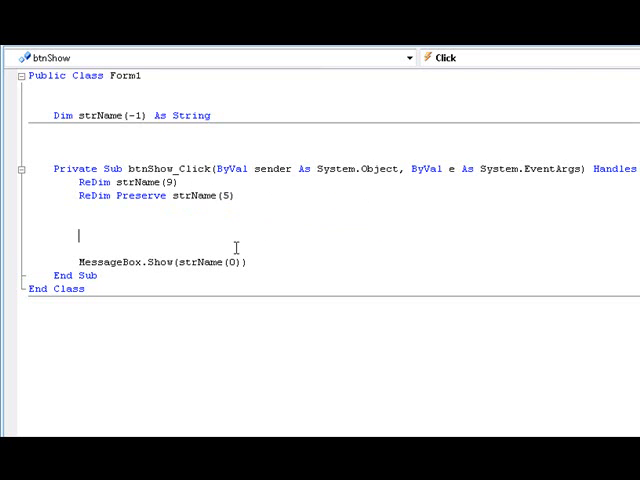